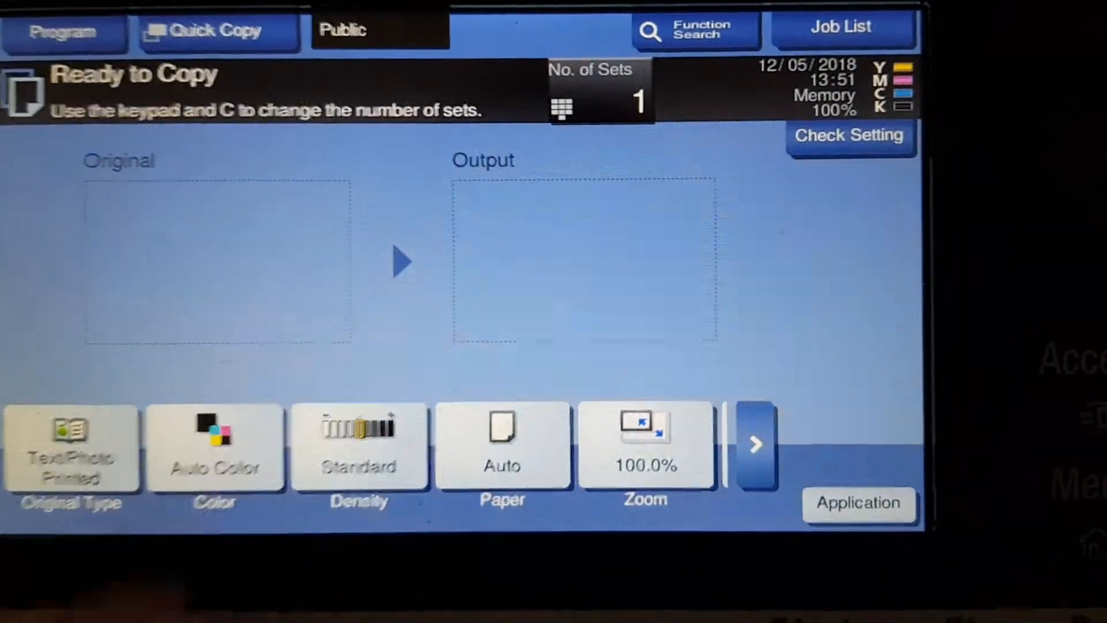
- Set colour mode to Full Color and paper source to tray 1 A4
click(214, 445)
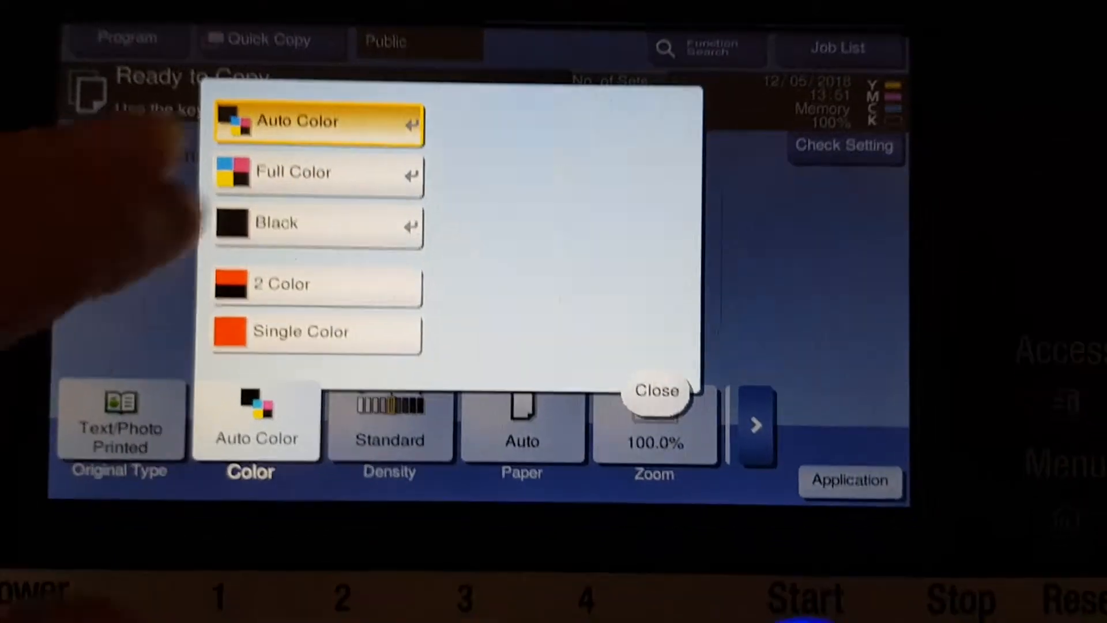
click(318, 173)
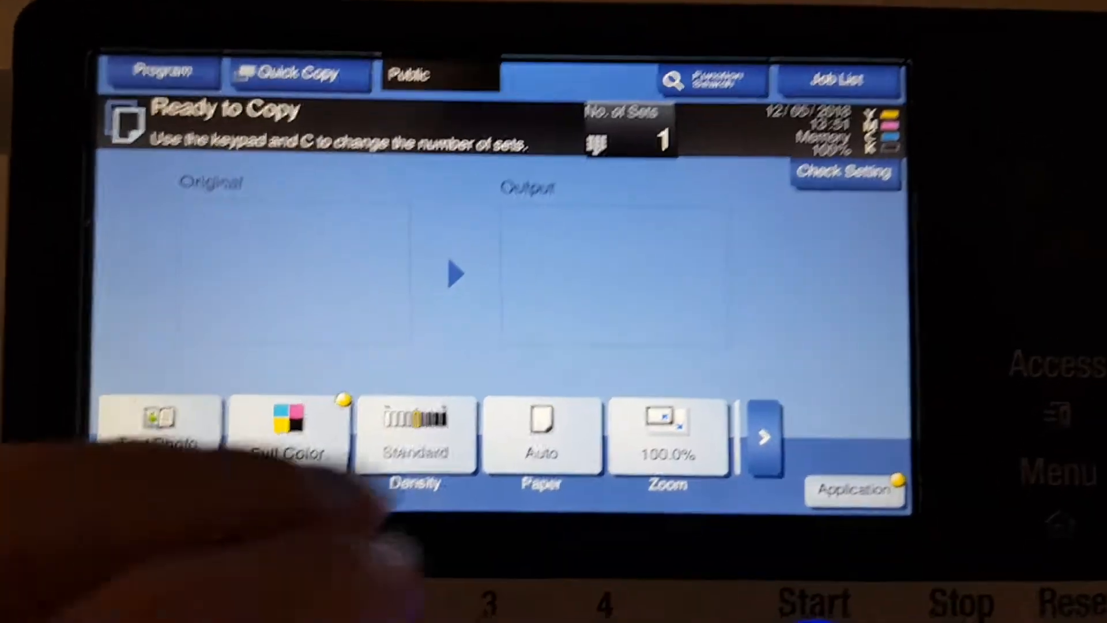
click(541, 434)
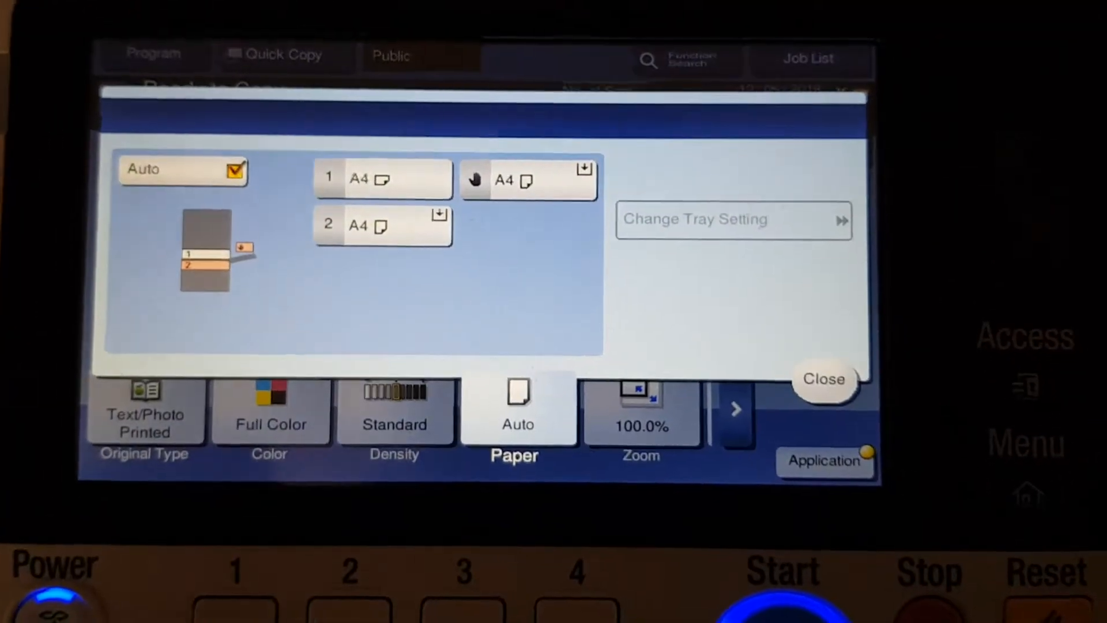
click(382, 178)
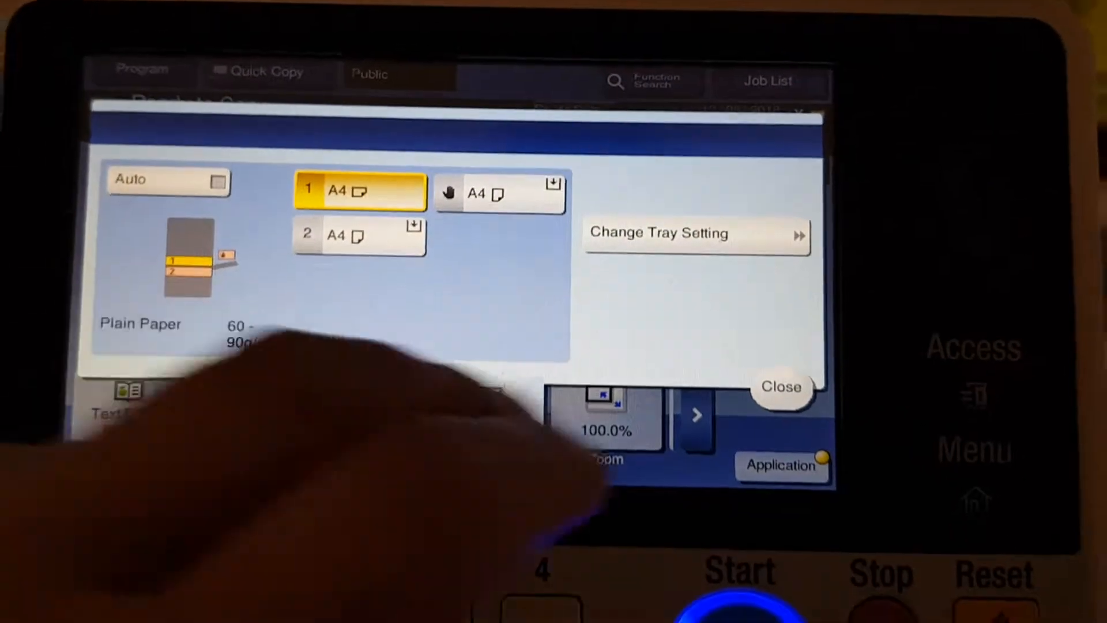
click(781, 387)
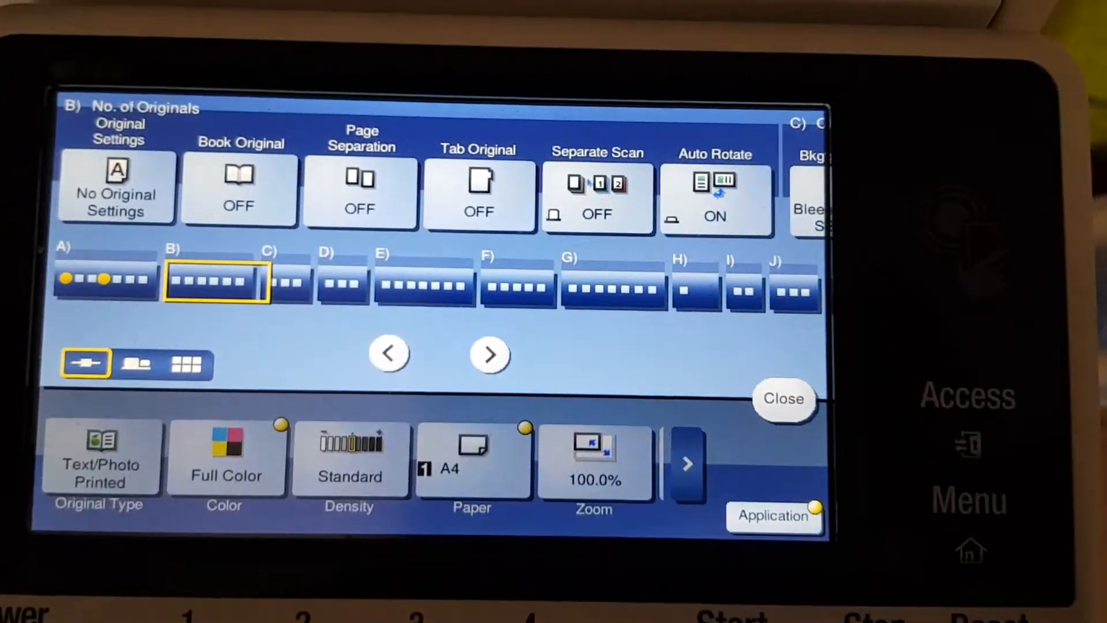
click(117, 187)
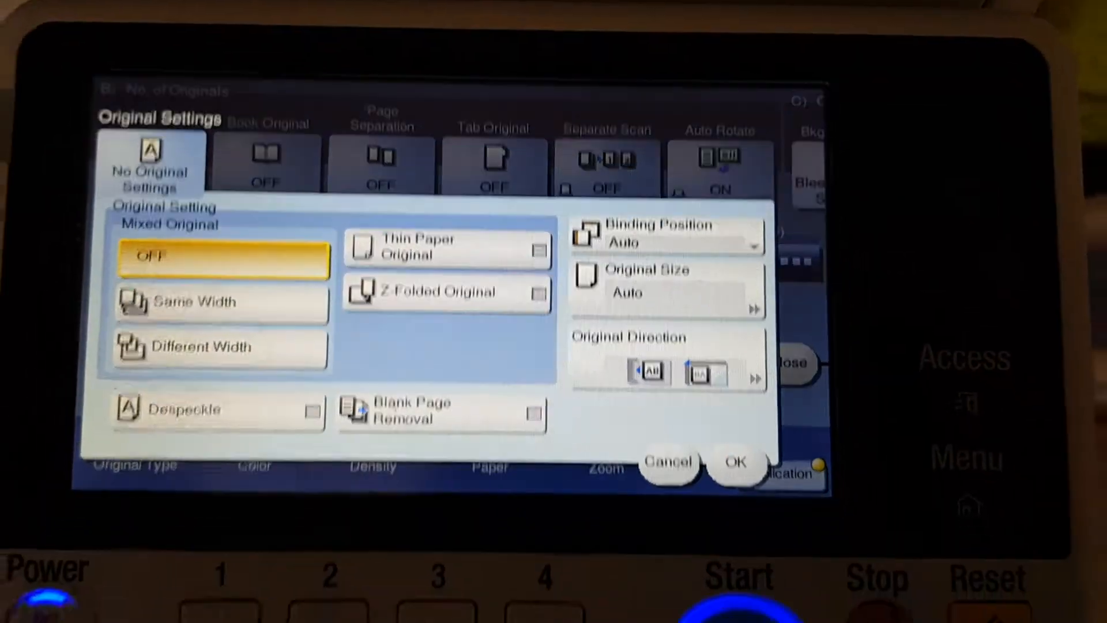
click(664, 281)
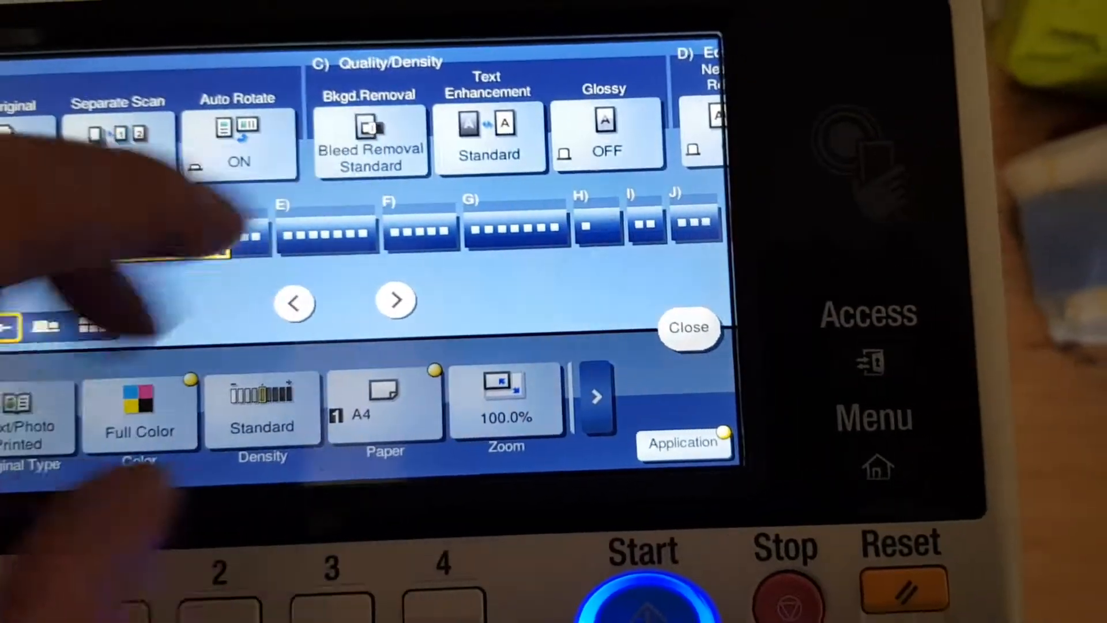
- Set Text Enhancement to +4 darker text
click(368, 134)
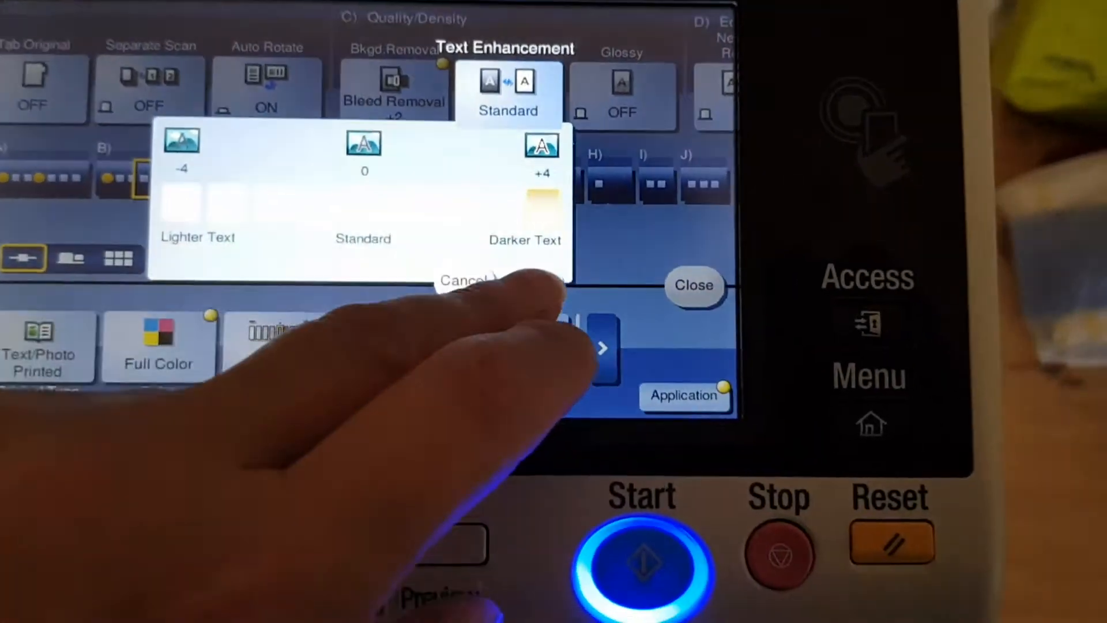
click(465, 281)
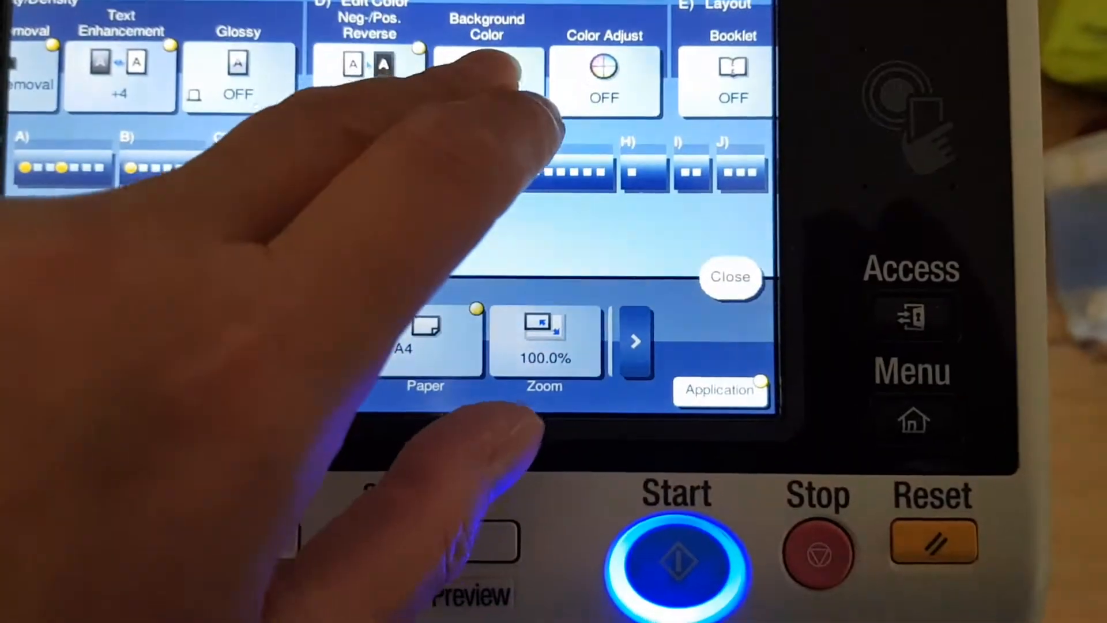
- Switch the background colour on with Magenta selected
click(487, 78)
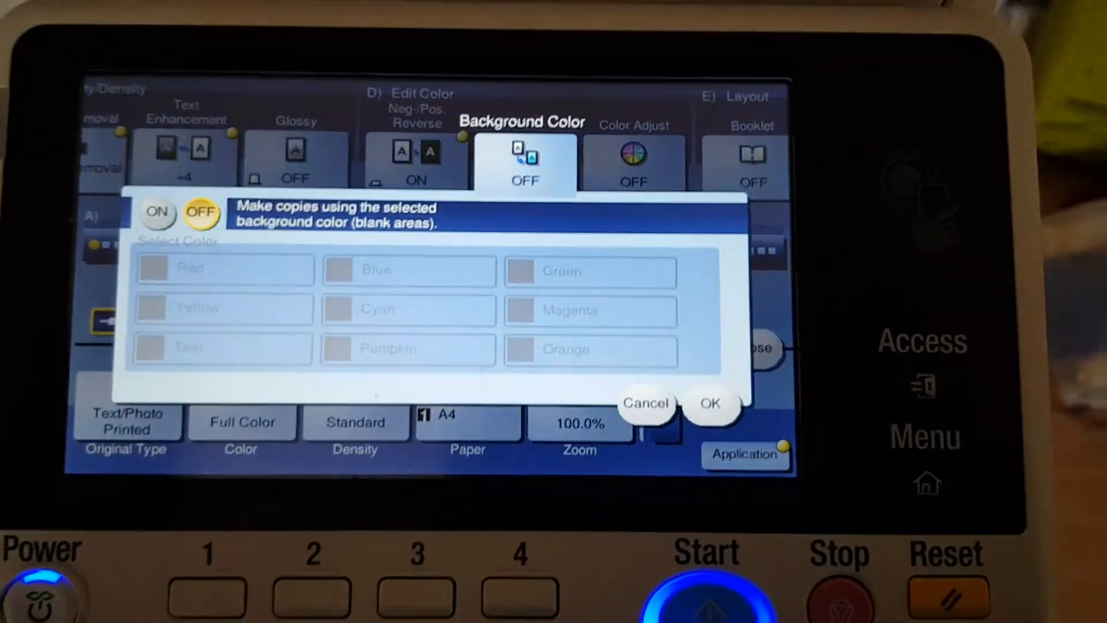
click(157, 213)
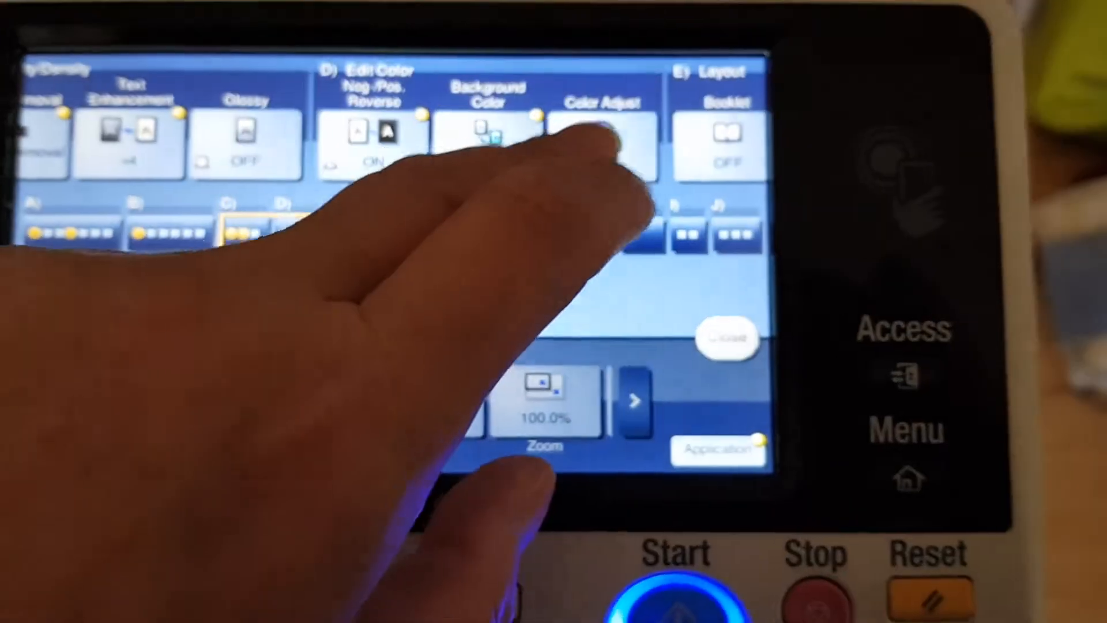
click(604, 141)
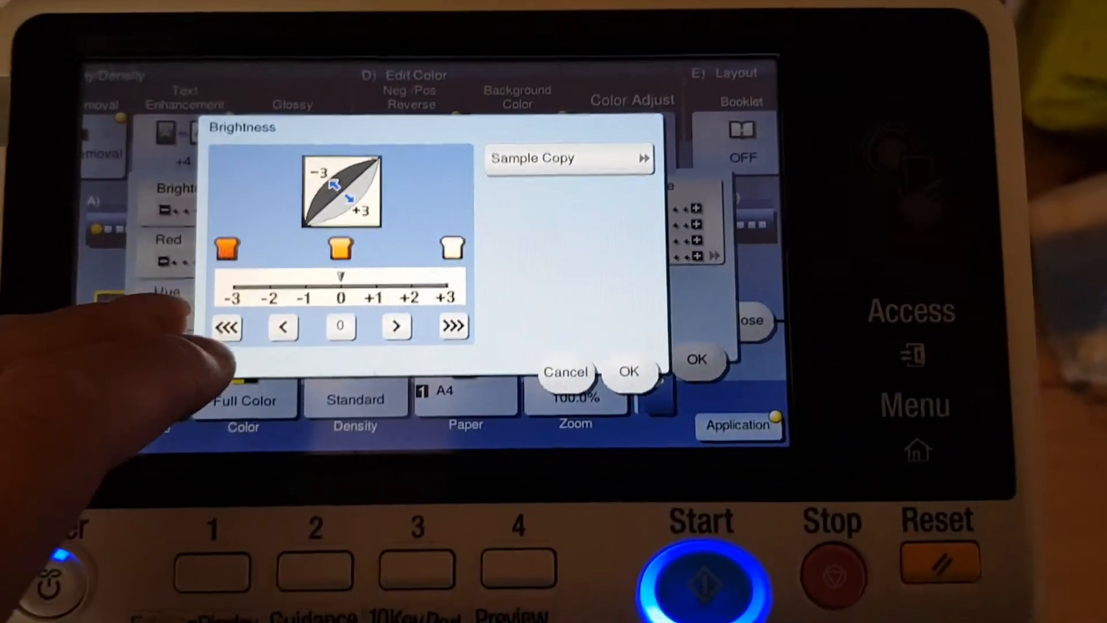
- In Color Adjust, drop brightness to -3 and raise sharpness to +3
click(627, 361)
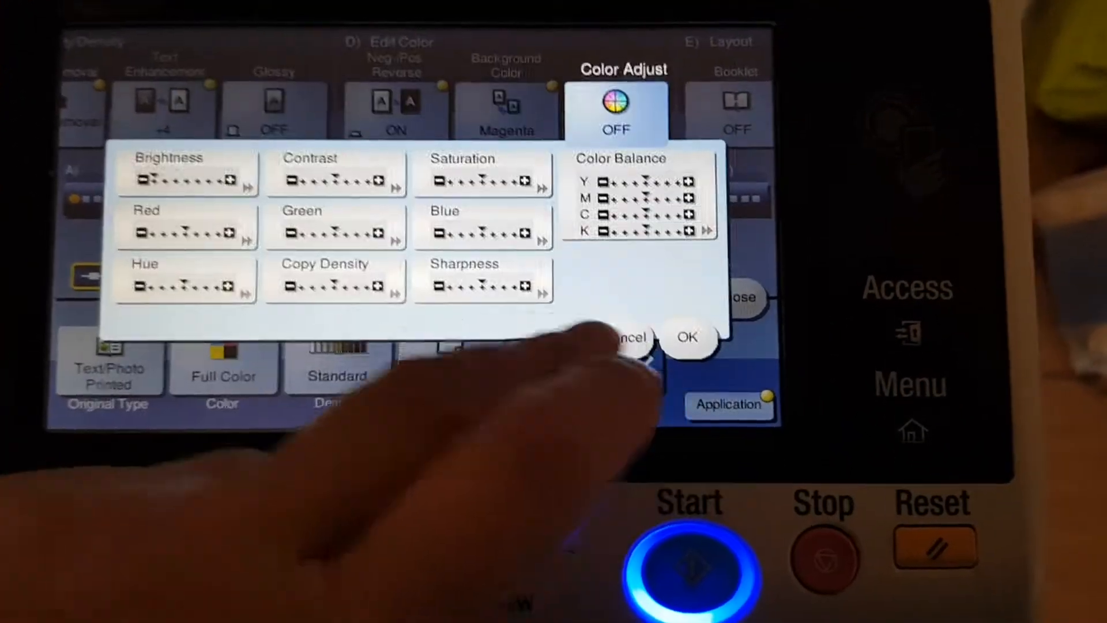
click(187, 229)
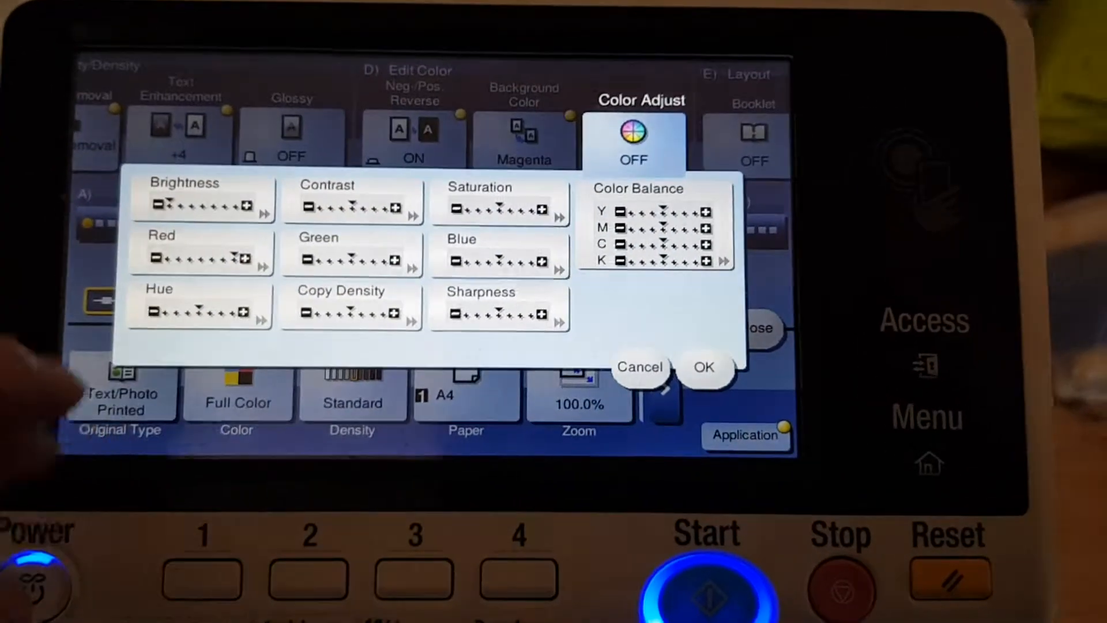
click(202, 309)
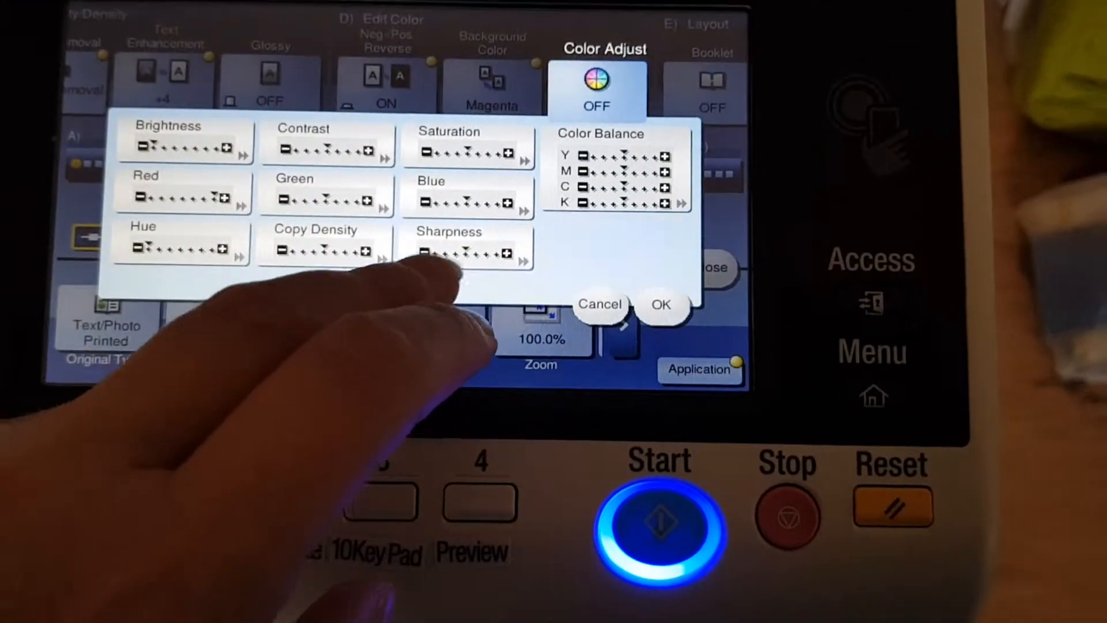
click(468, 251)
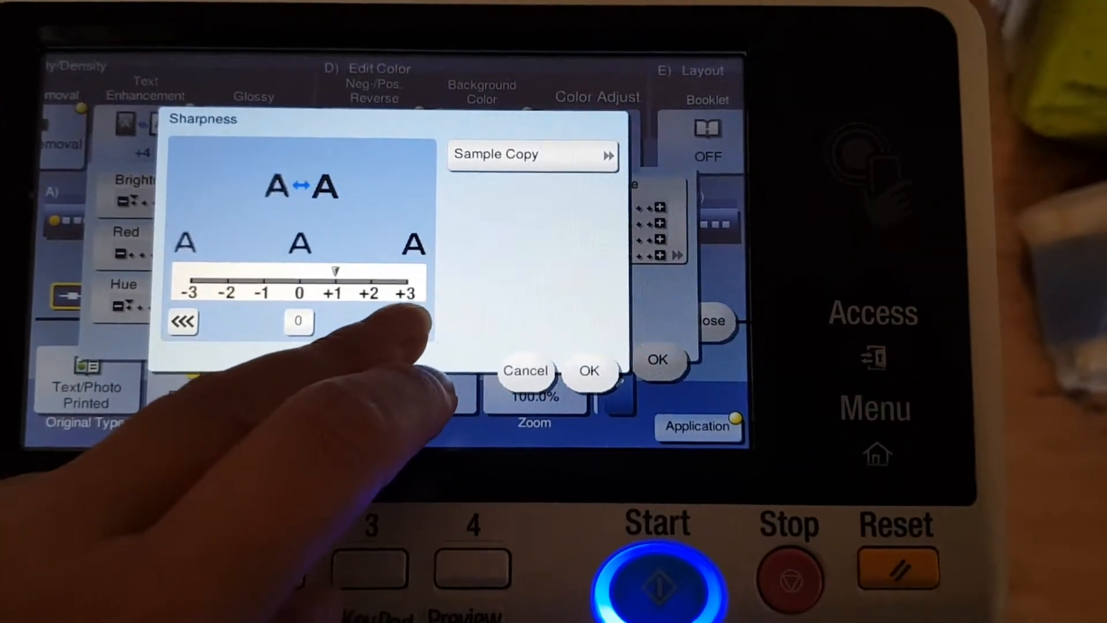
click(589, 370)
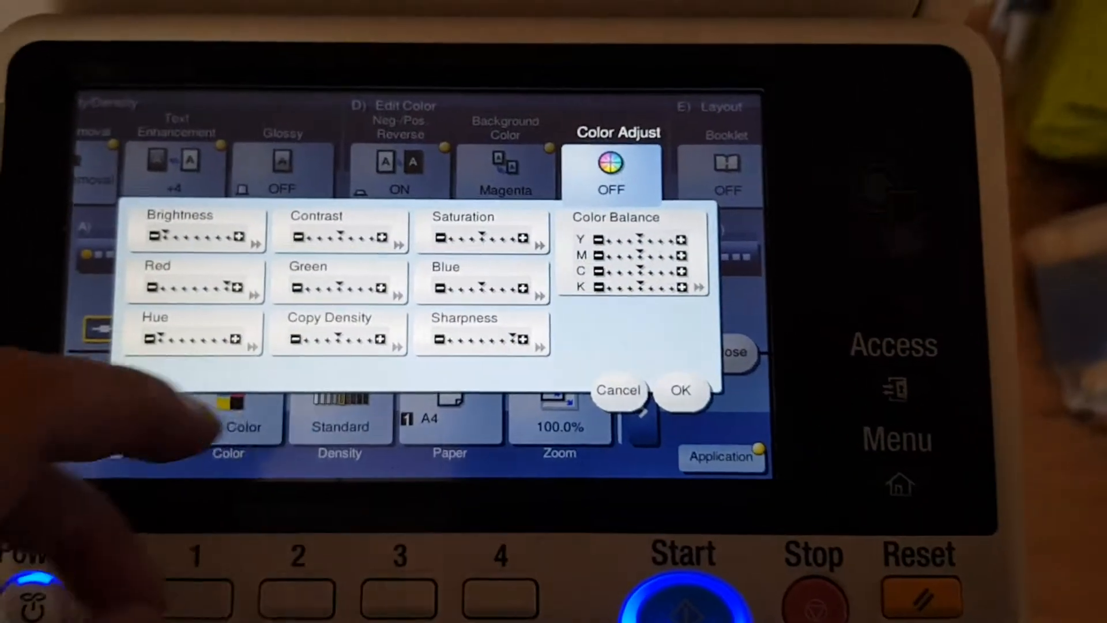
click(633, 255)
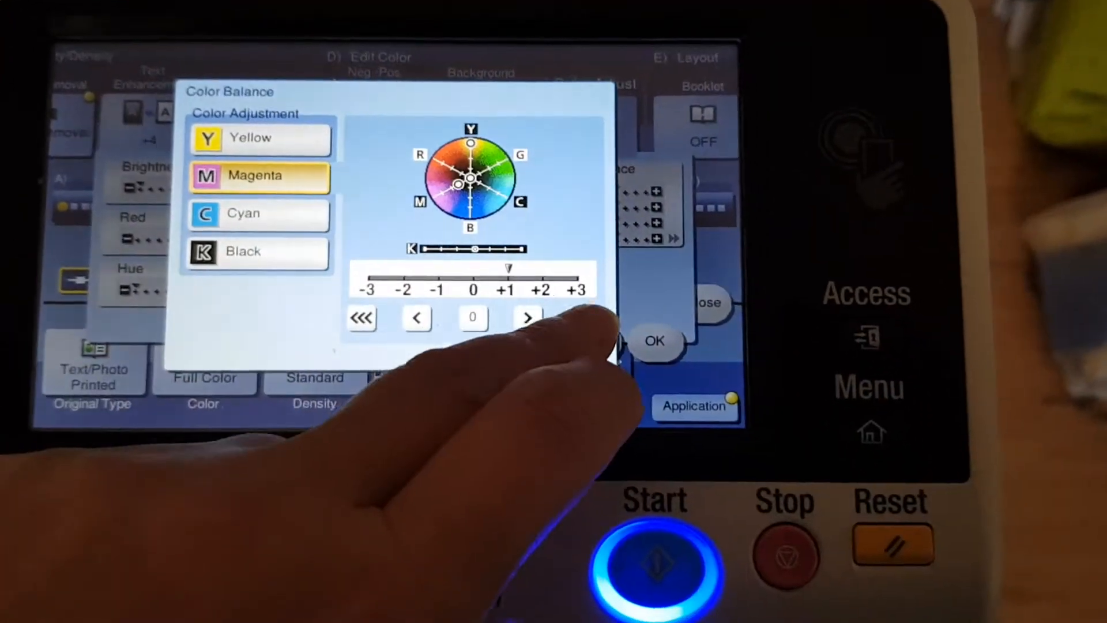
- Raise the cyan and black colour balance levels
click(259, 214)
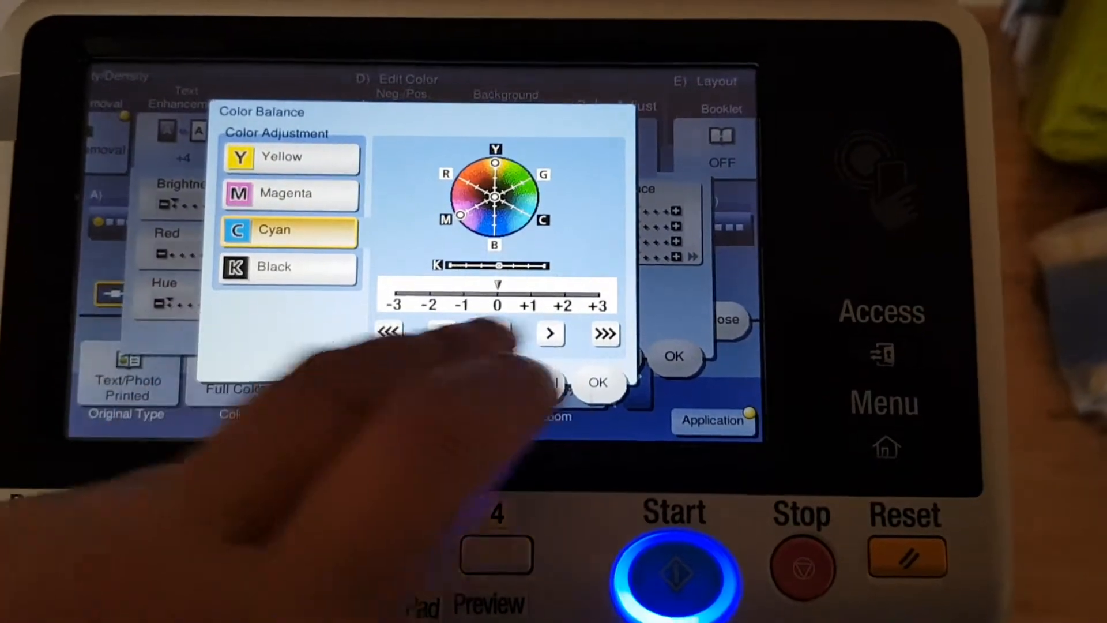
click(282, 265)
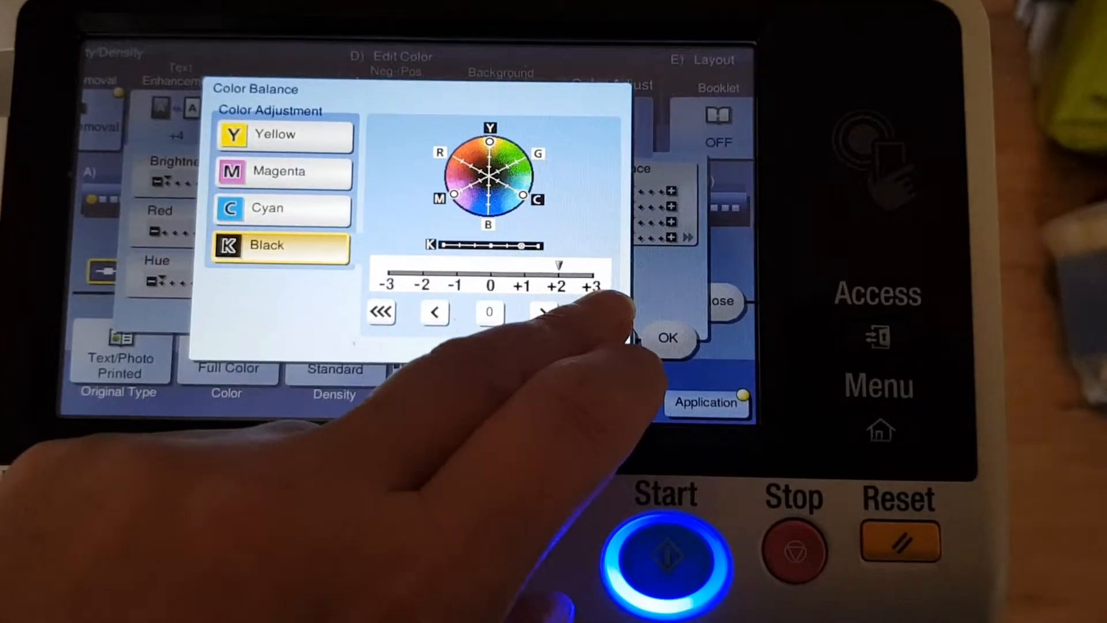
click(666, 338)
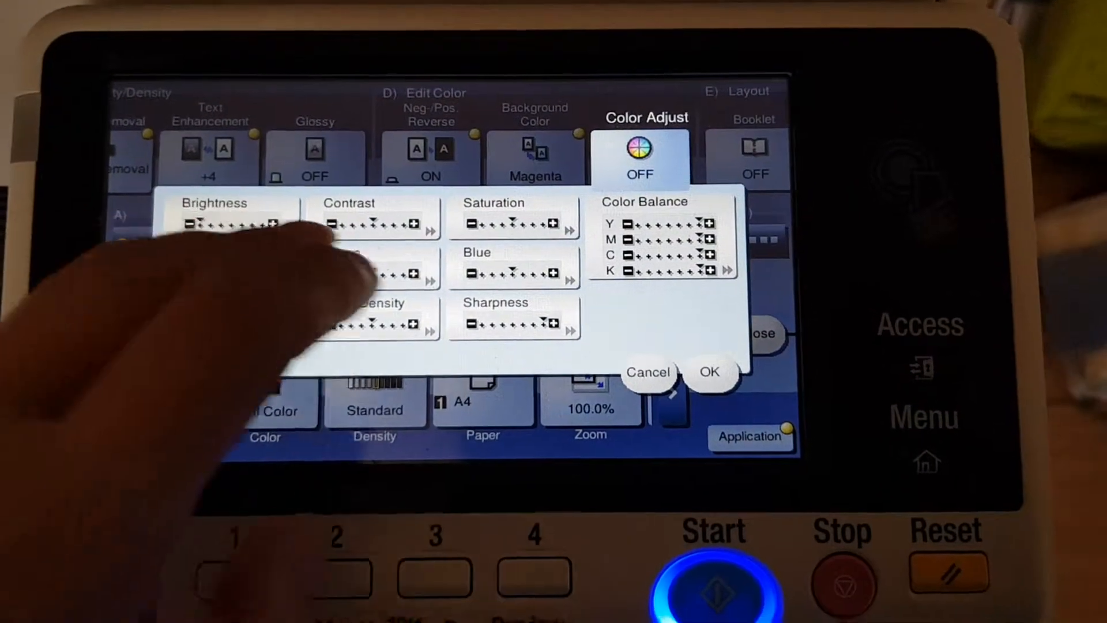
- Confirm the colour adjustments and close the Application screen
click(710, 372)
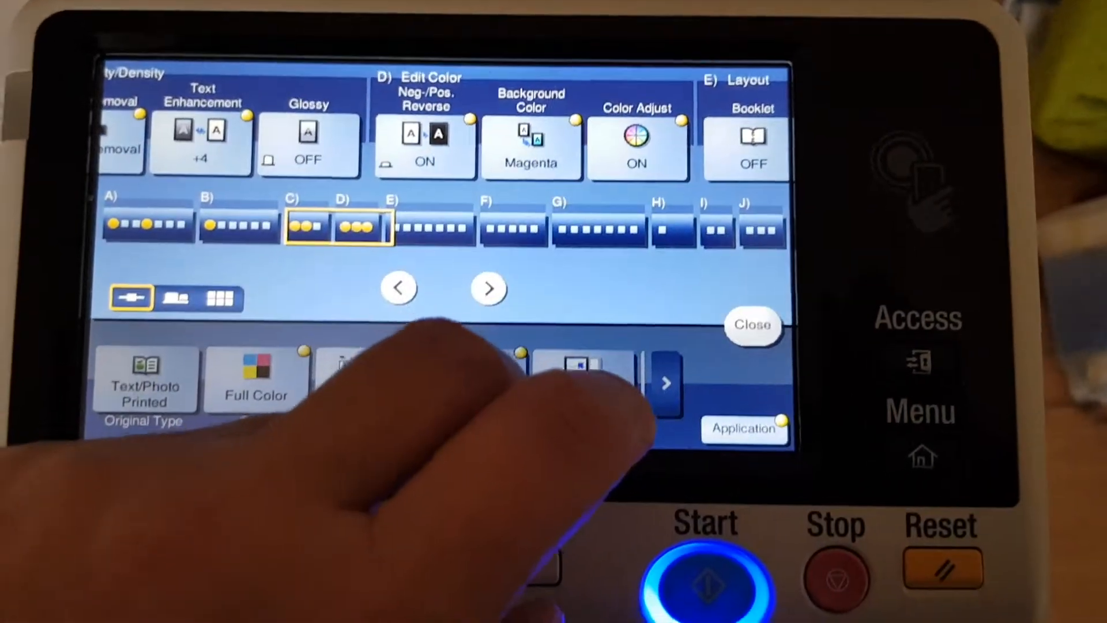
click(752, 325)
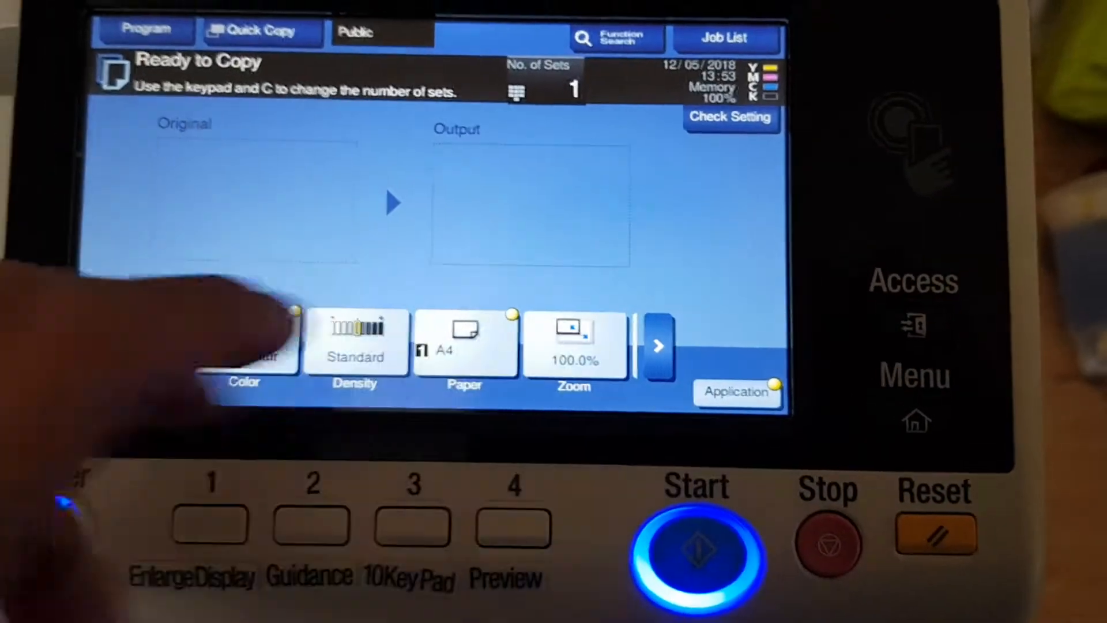
click(574, 343)
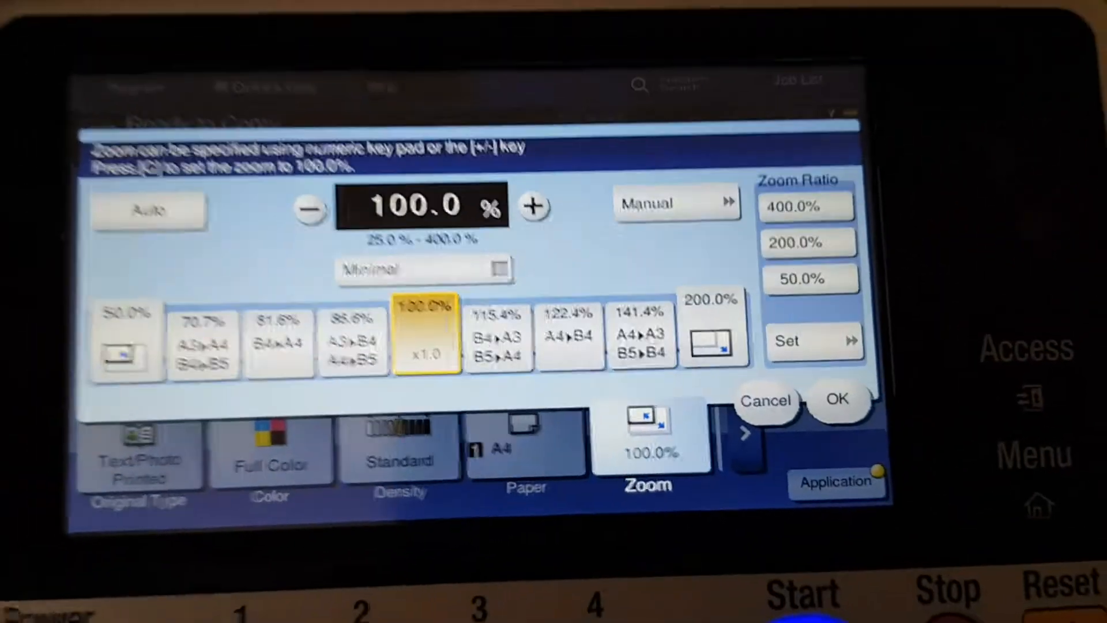
- Keep zoom at 100%, scan the original, and print the copy
click(840, 400)
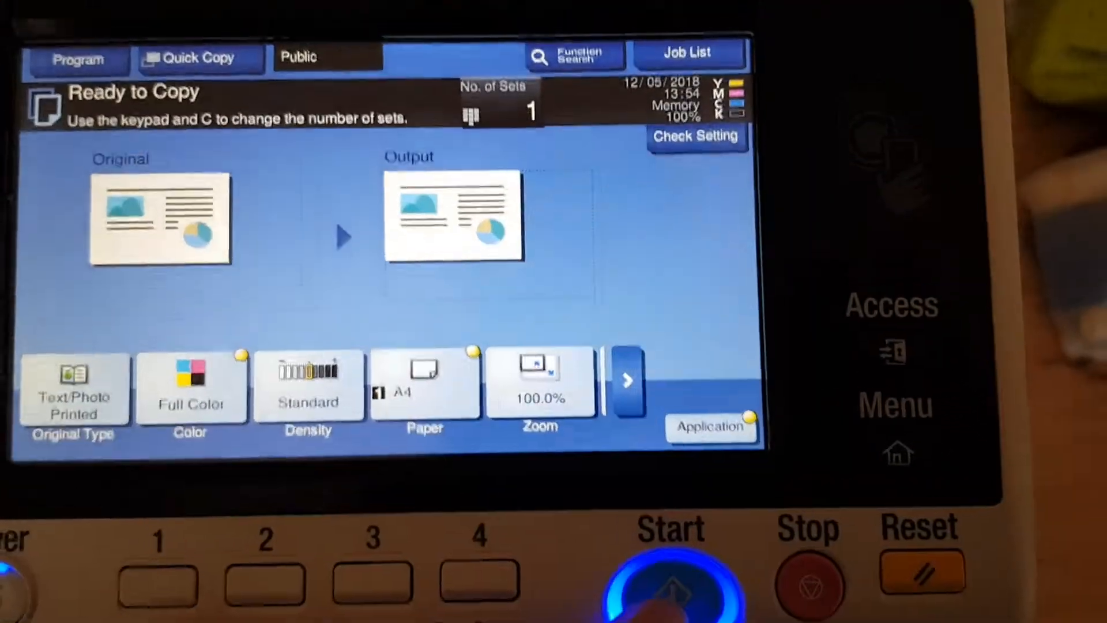
click(671, 580)
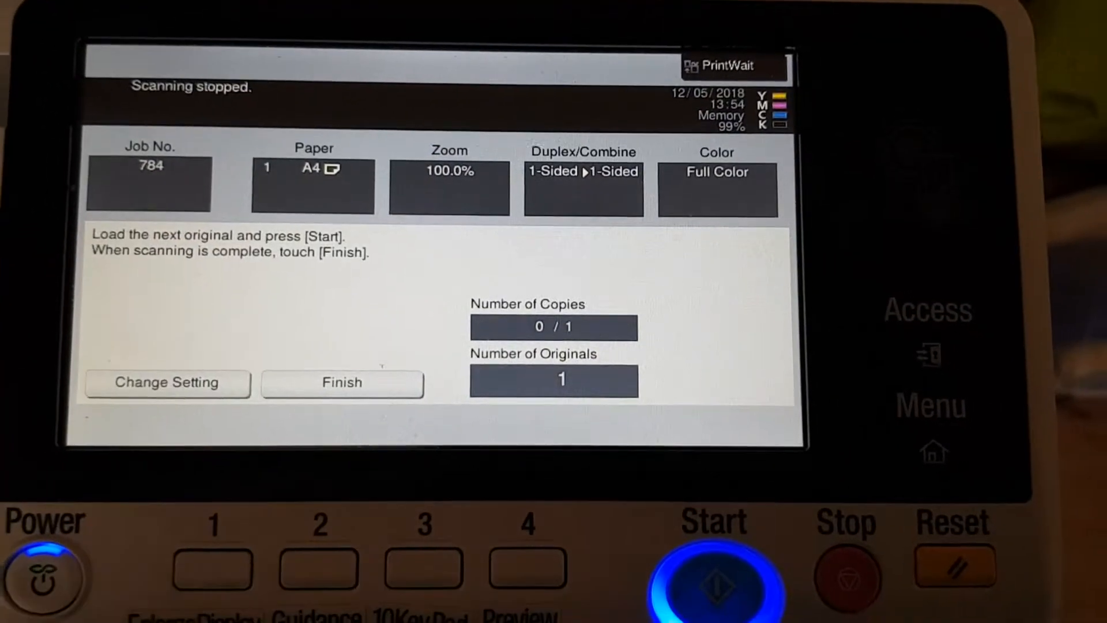
click(342, 381)
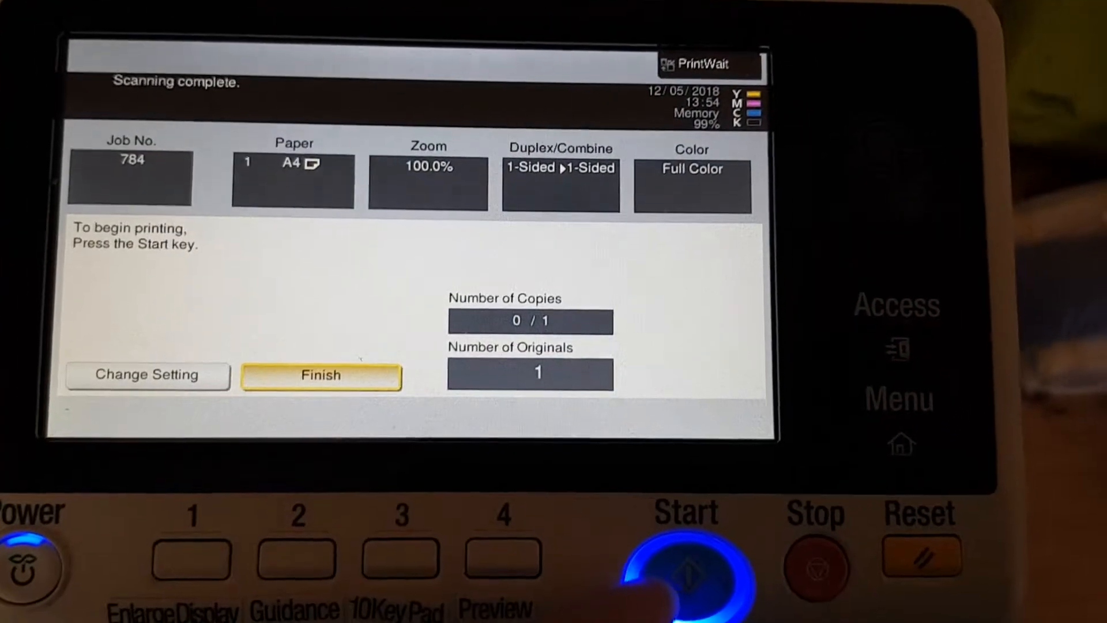
click(684, 565)
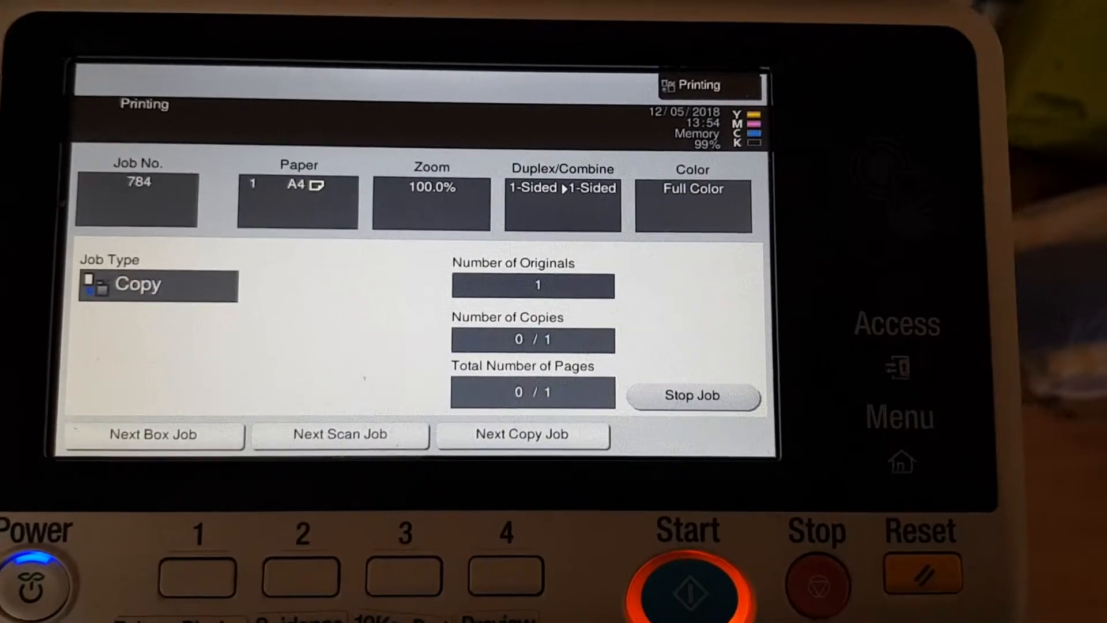